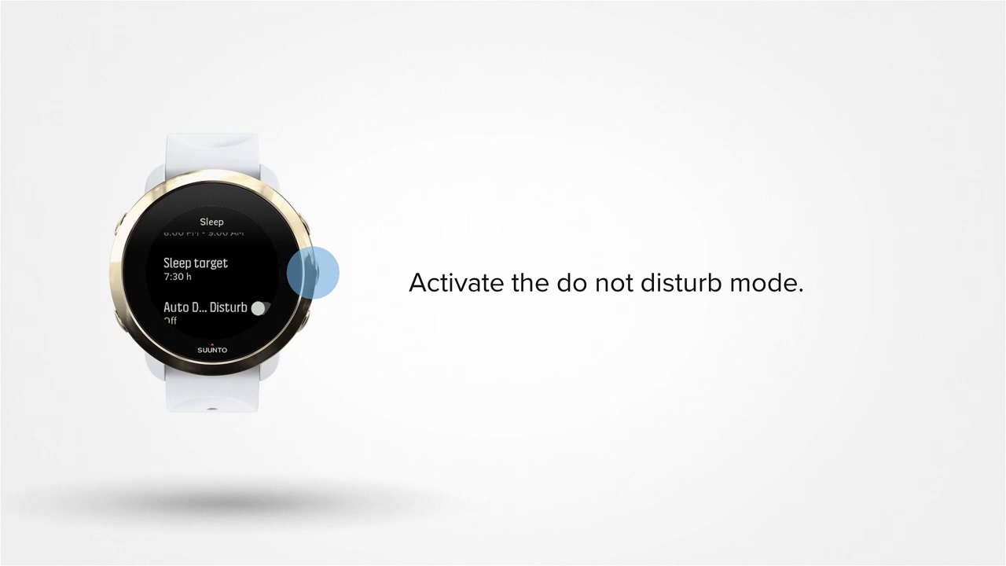
{"action": "mouse_move", "coordinate": [312, 307]}
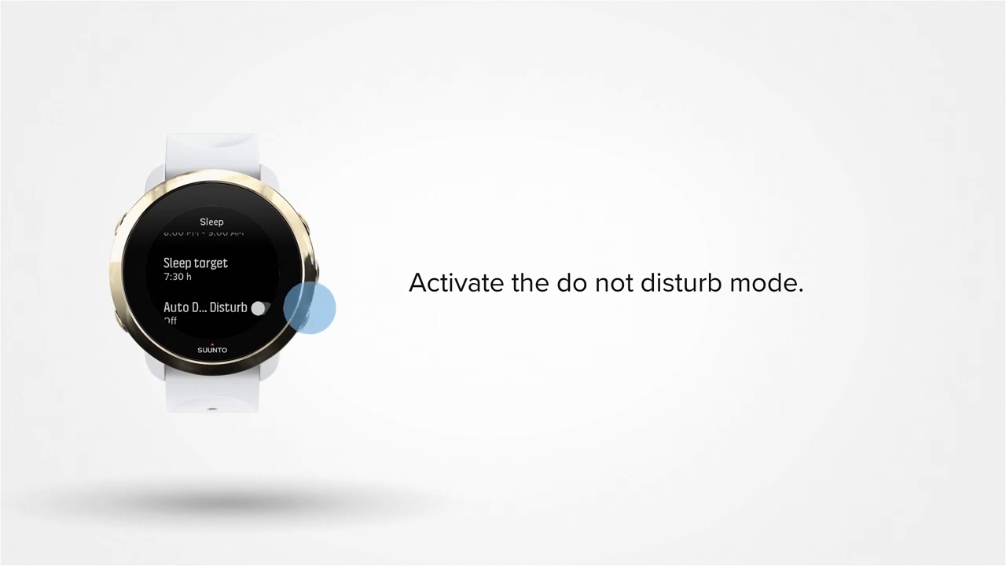